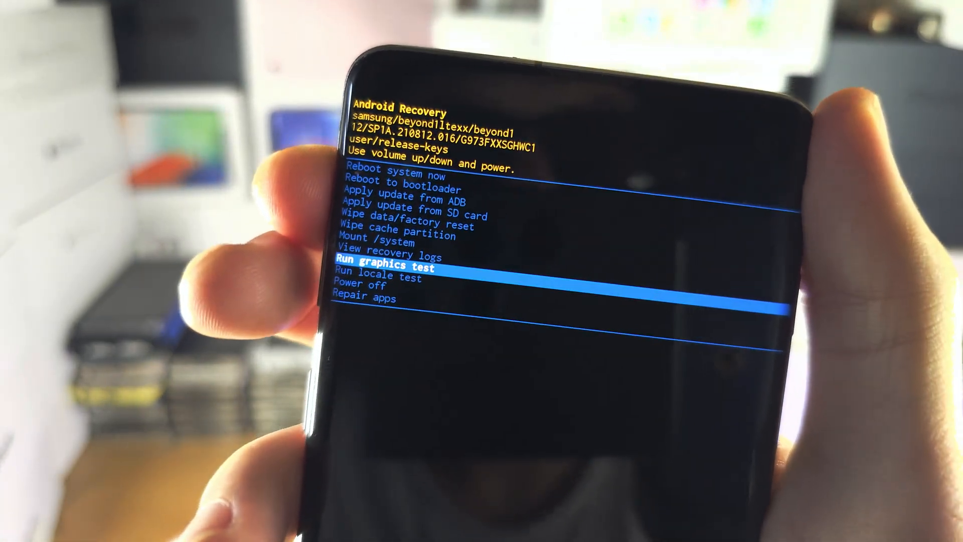
Highlight the Wipe data/factory reset option with the volume-up key.
key(volumeup)
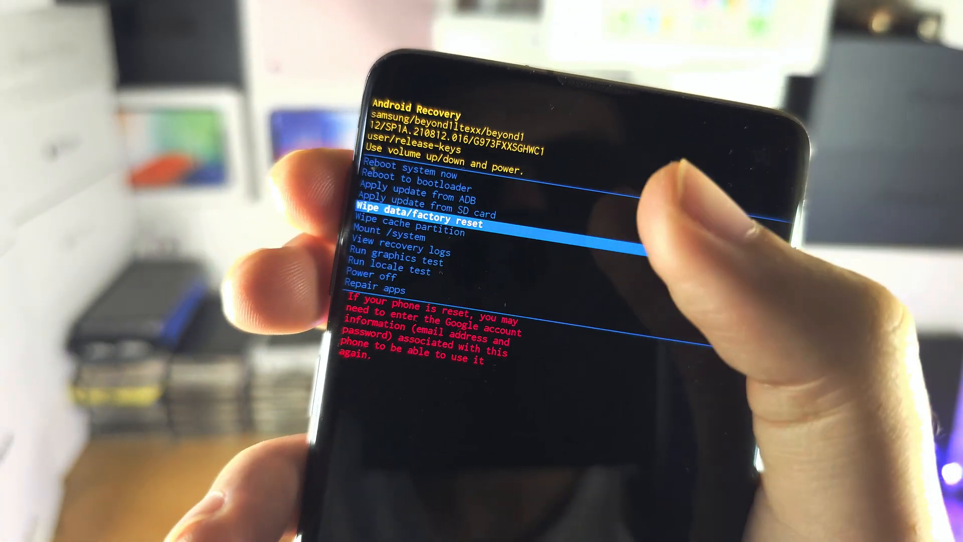